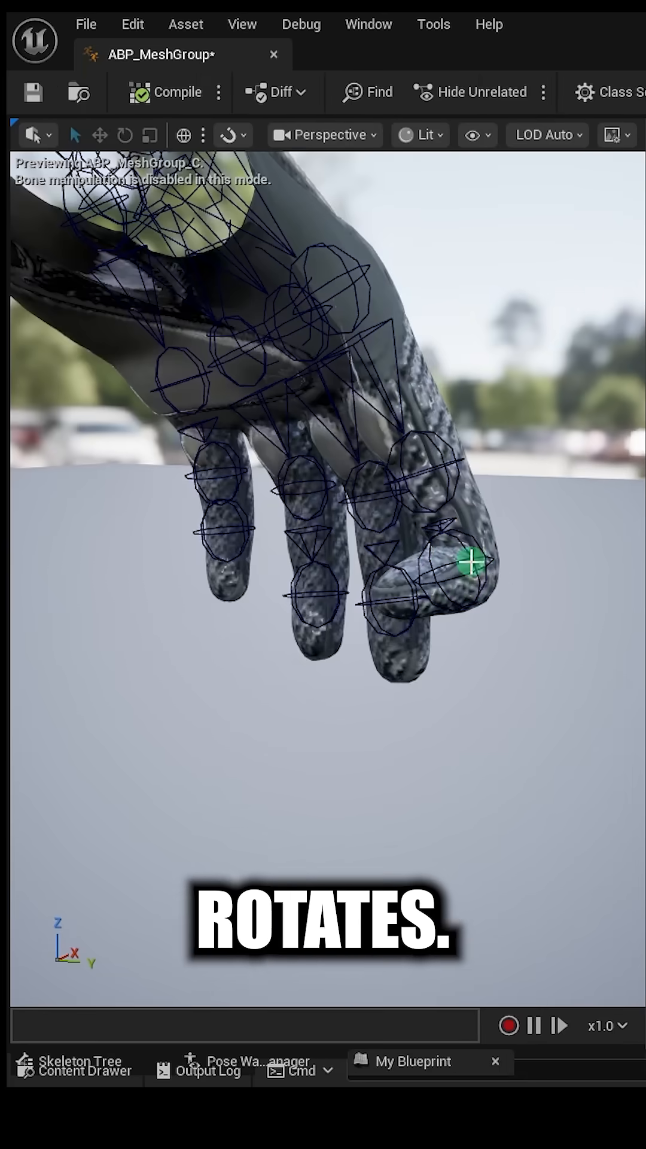
# Set bones index_02_r (base) and index_03_r (twist), local Z axes, curve pointerBend.
pyautogui.click(469, 564)
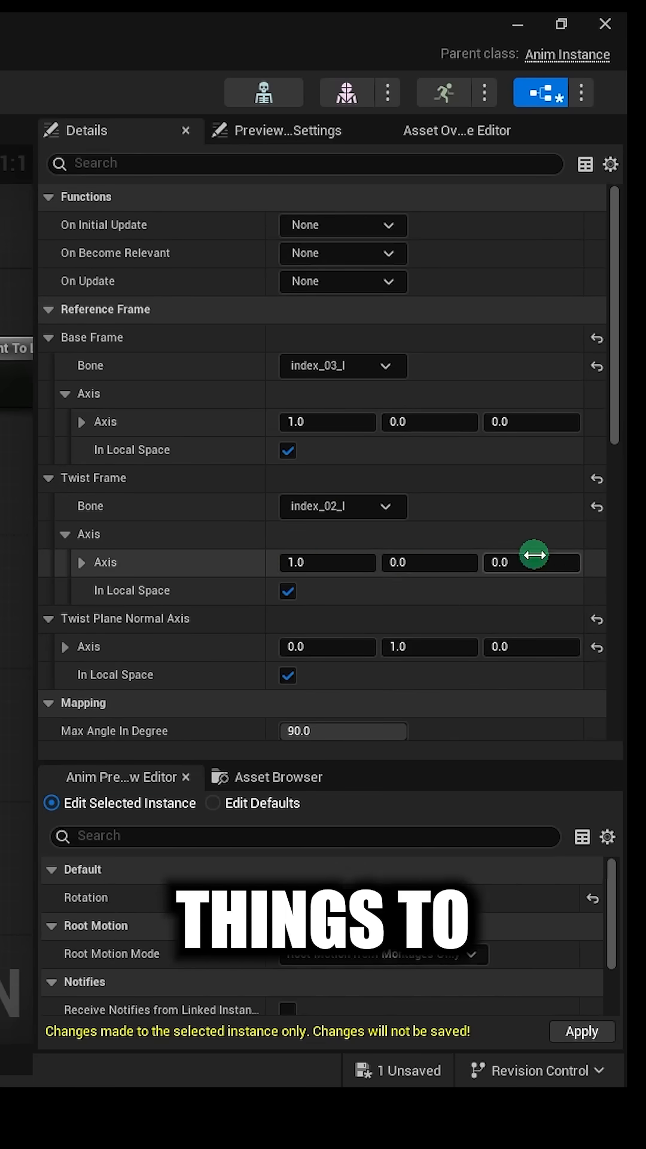
pyautogui.moveTo(296, 421)
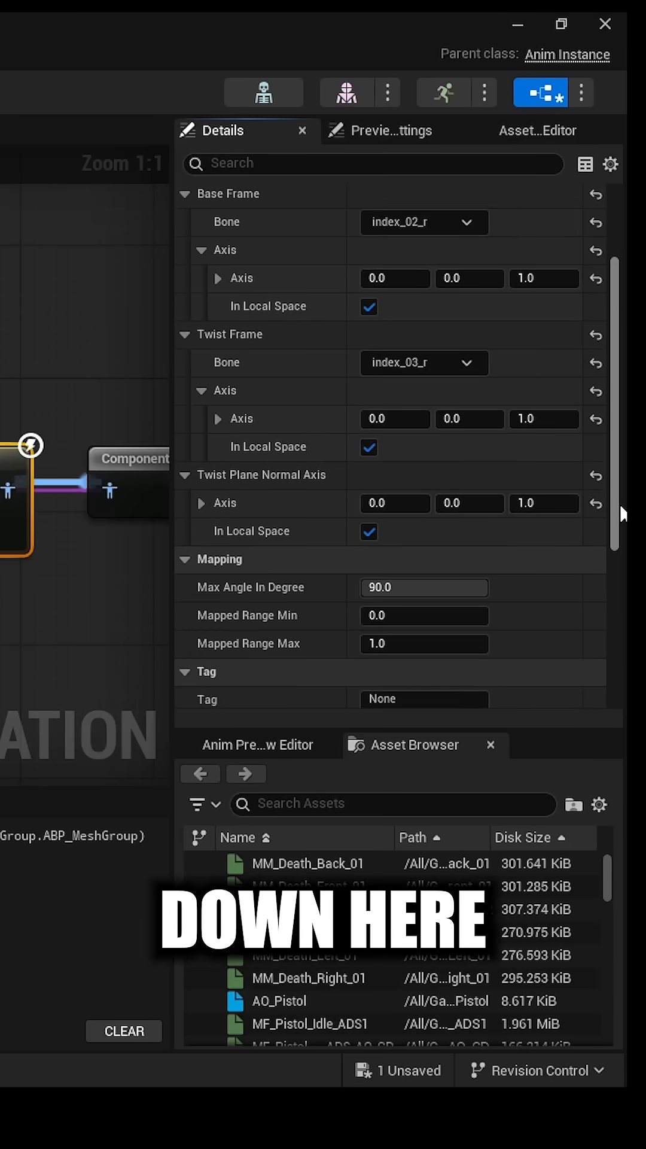
pyautogui.scroll(-3)
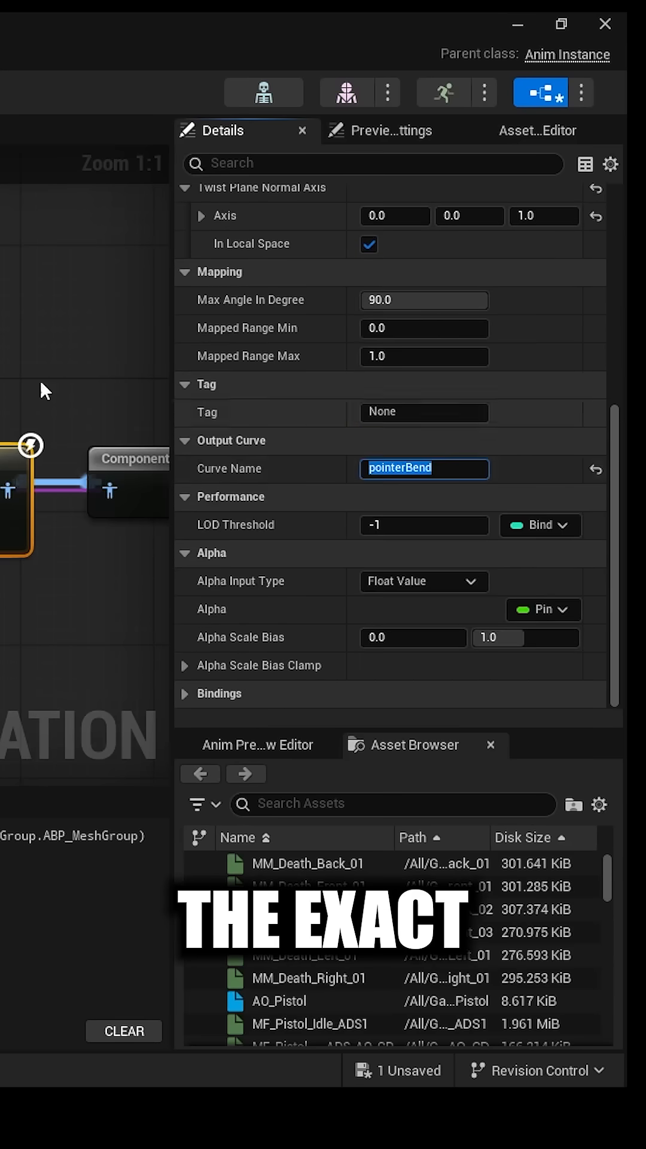